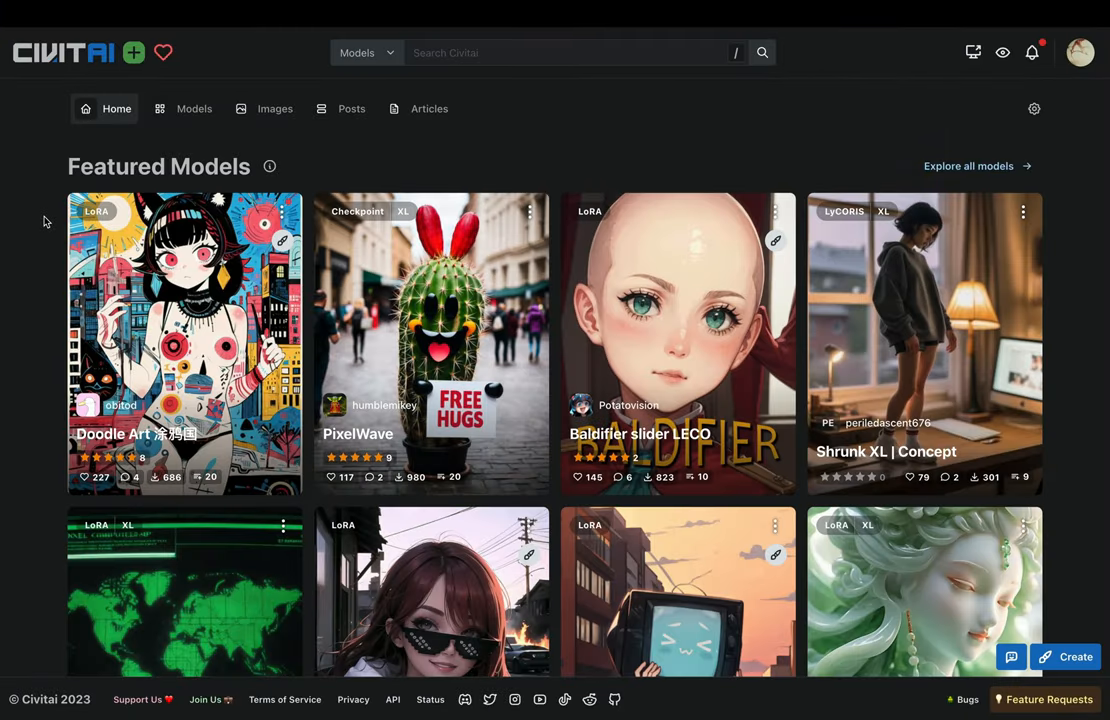
Step: Scroll the Featured Models grid down until the epiCRealism card comes into view
scroll(down, 3)
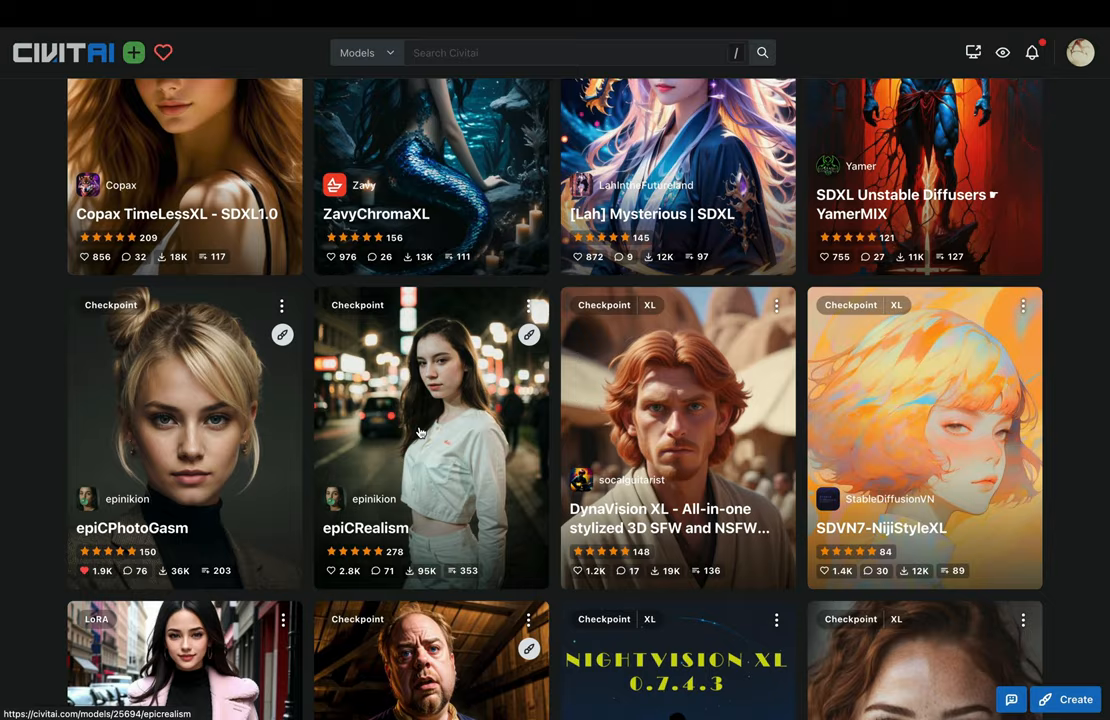
Step: Review the epiCRealism page's description, suggested resources and discussion sections
click(431, 438)
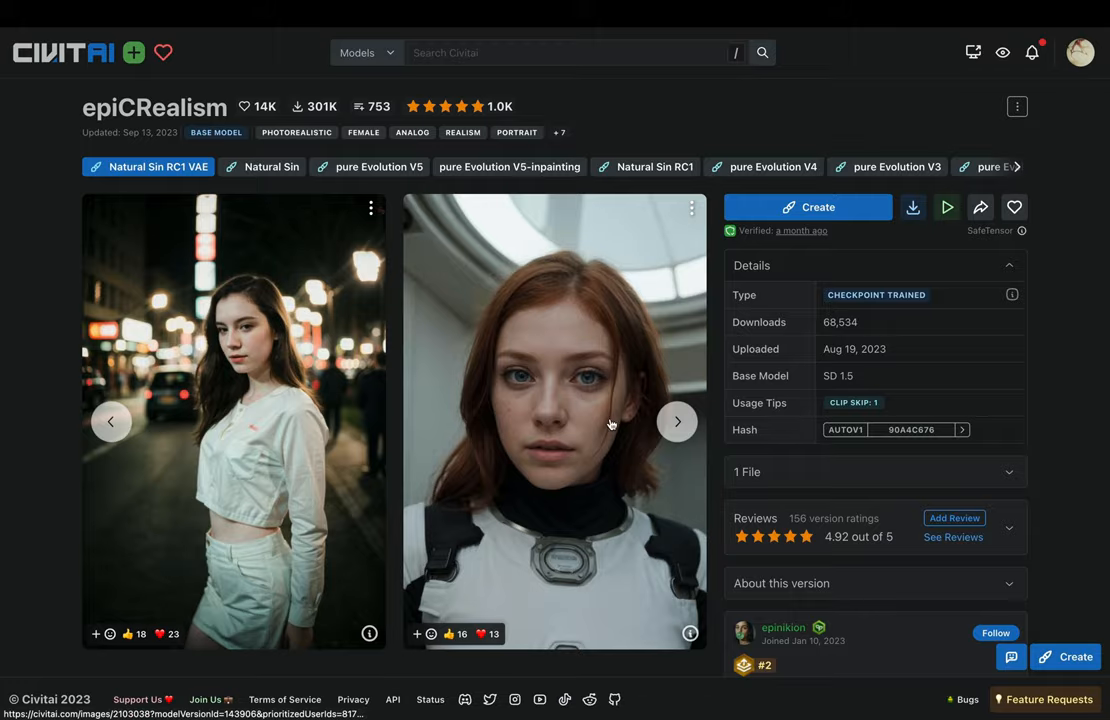
scroll(down, 3)
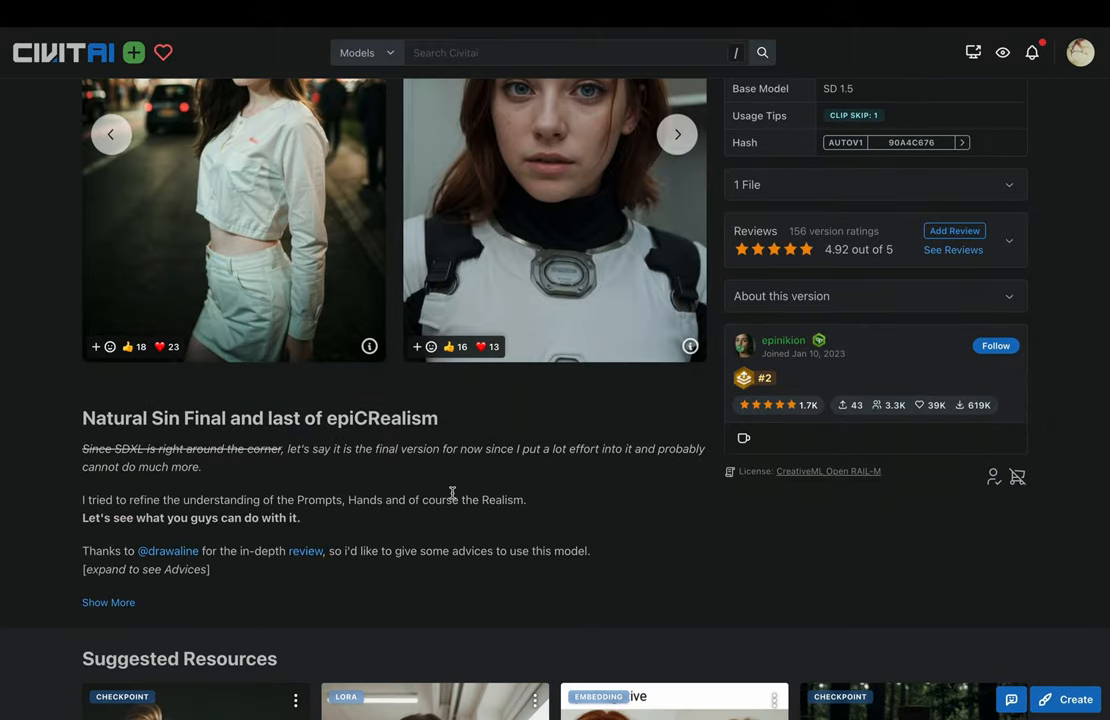
scroll(down, 3)
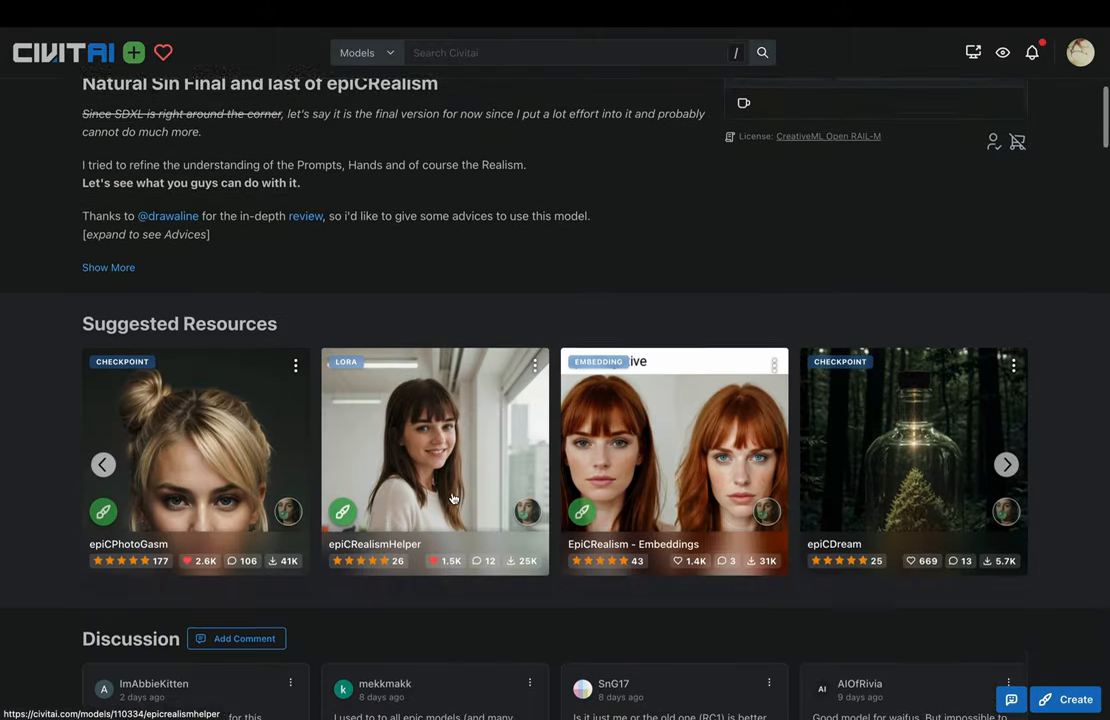
scroll(down, 3)
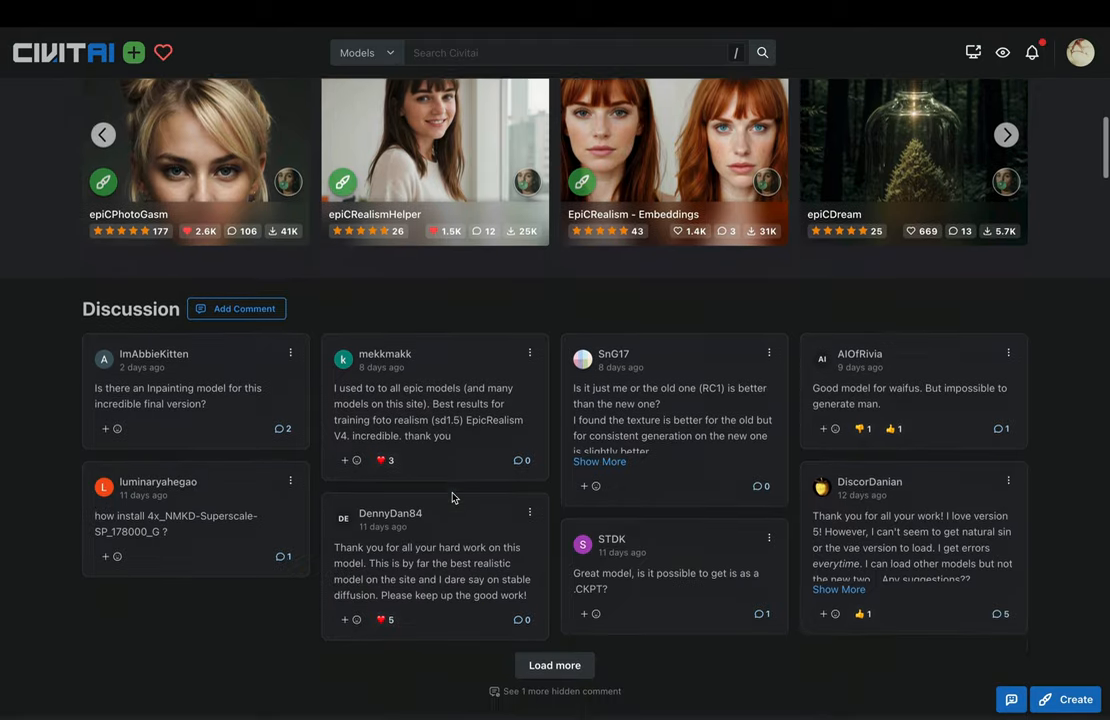
scroll(down, 3)
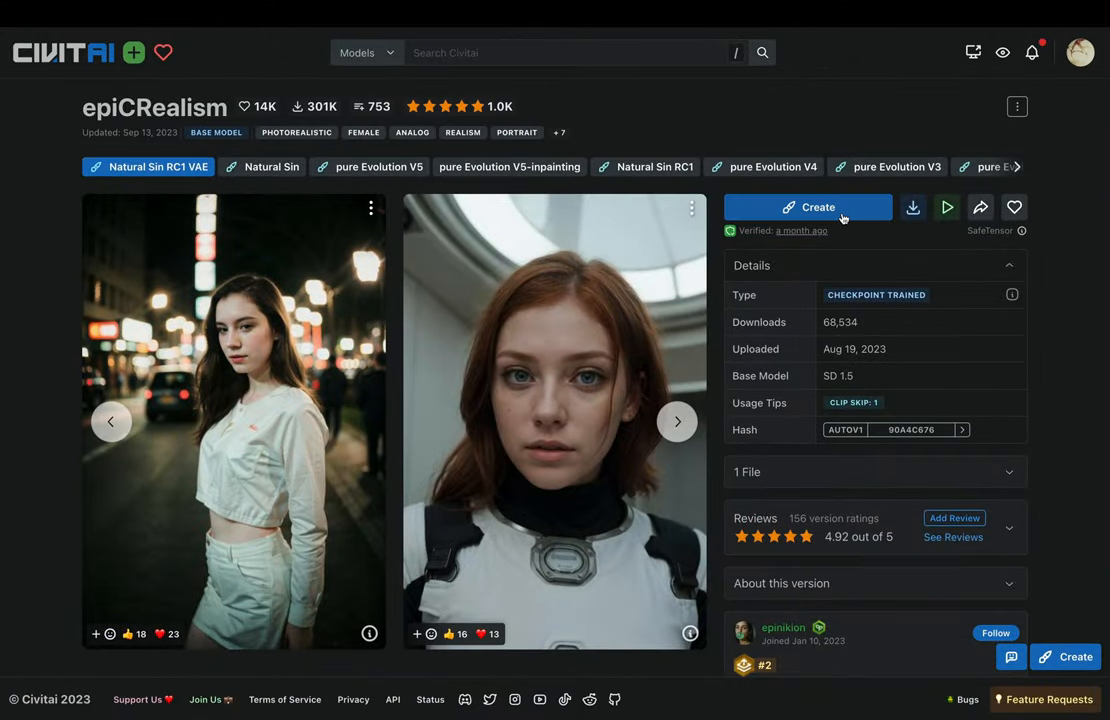
Step: Start an epiCRealism creation with prompt 'a cinematic still of a dystopian city' and negative 'text, typography'
click(807, 207)
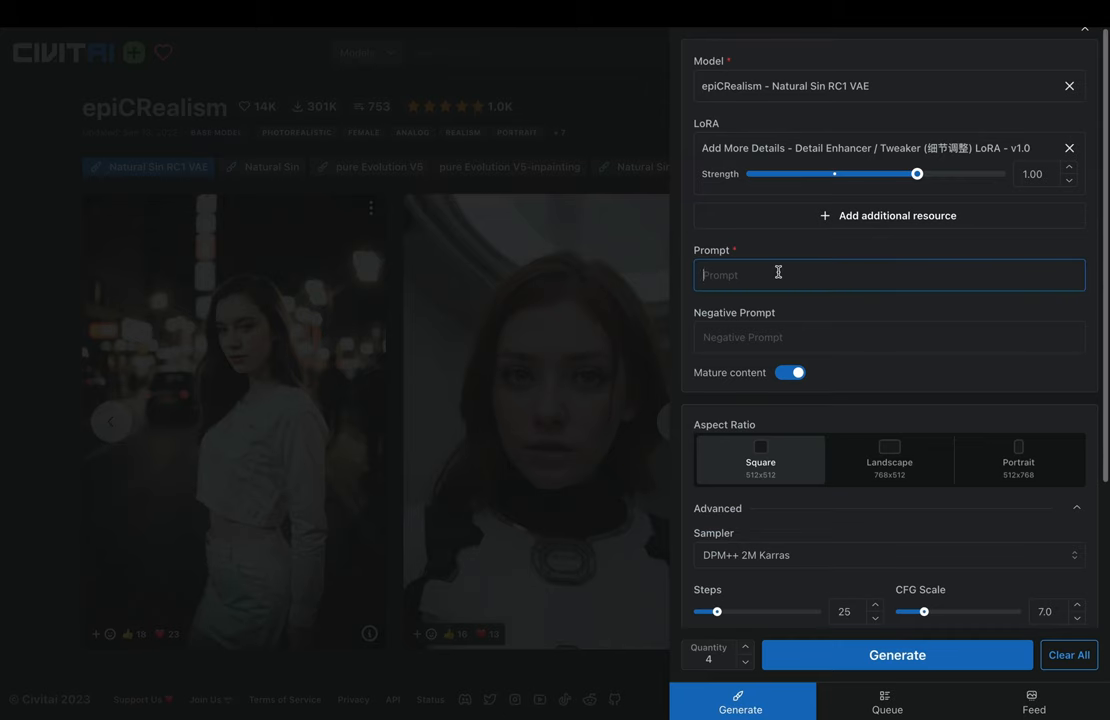
text(a cinematic still of a dystopian city)
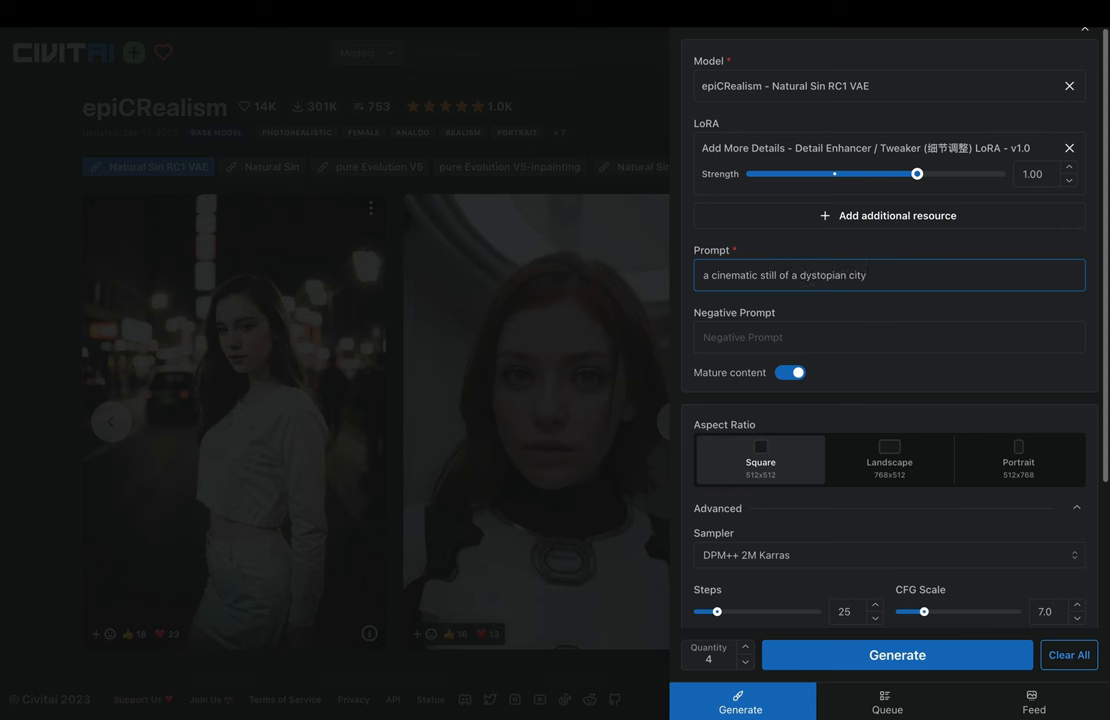
text(te)
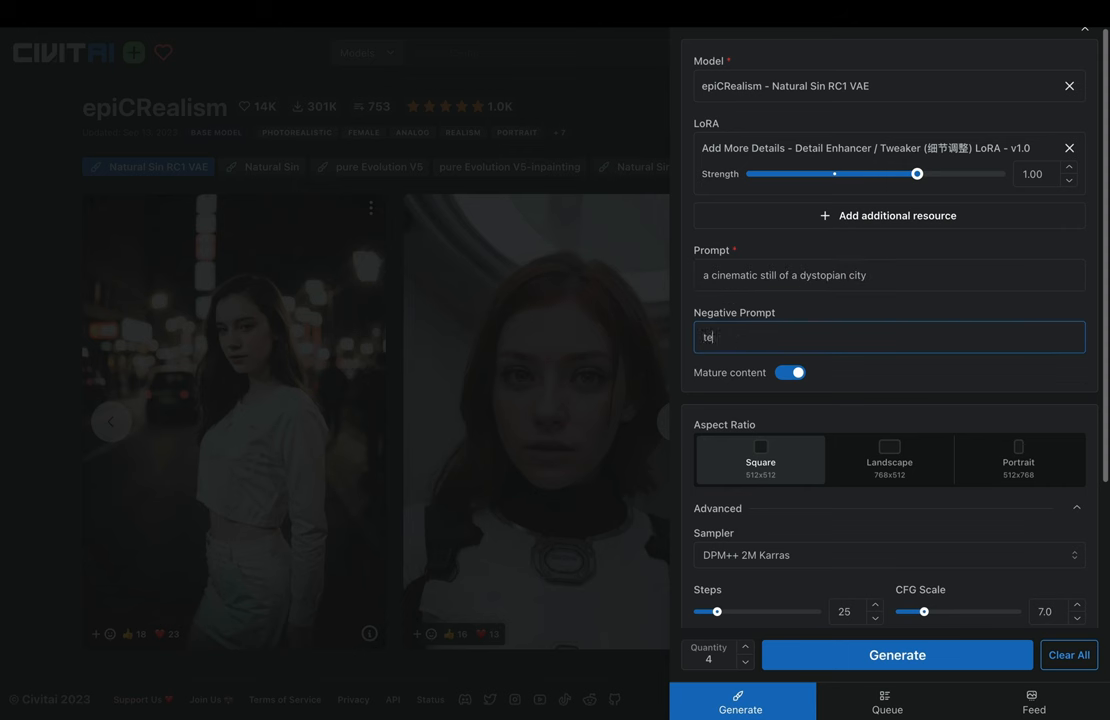
text(text, typography)
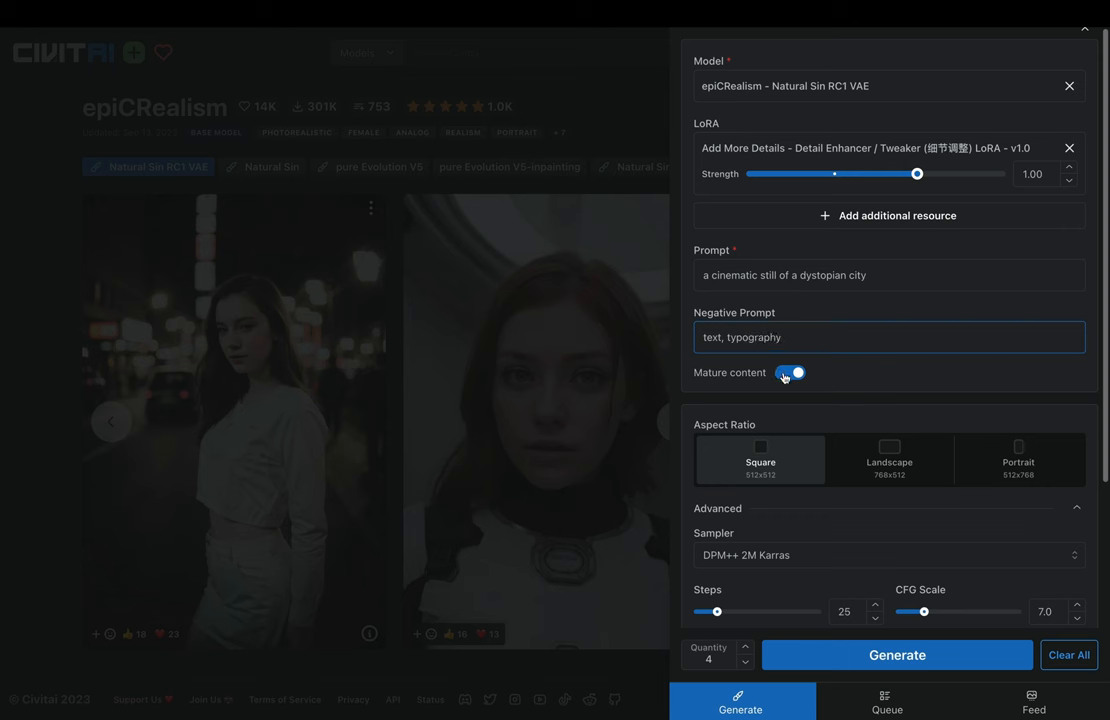
Step: Generate the landscape dystopian-street image with mature content off and view the result
click(784, 372)
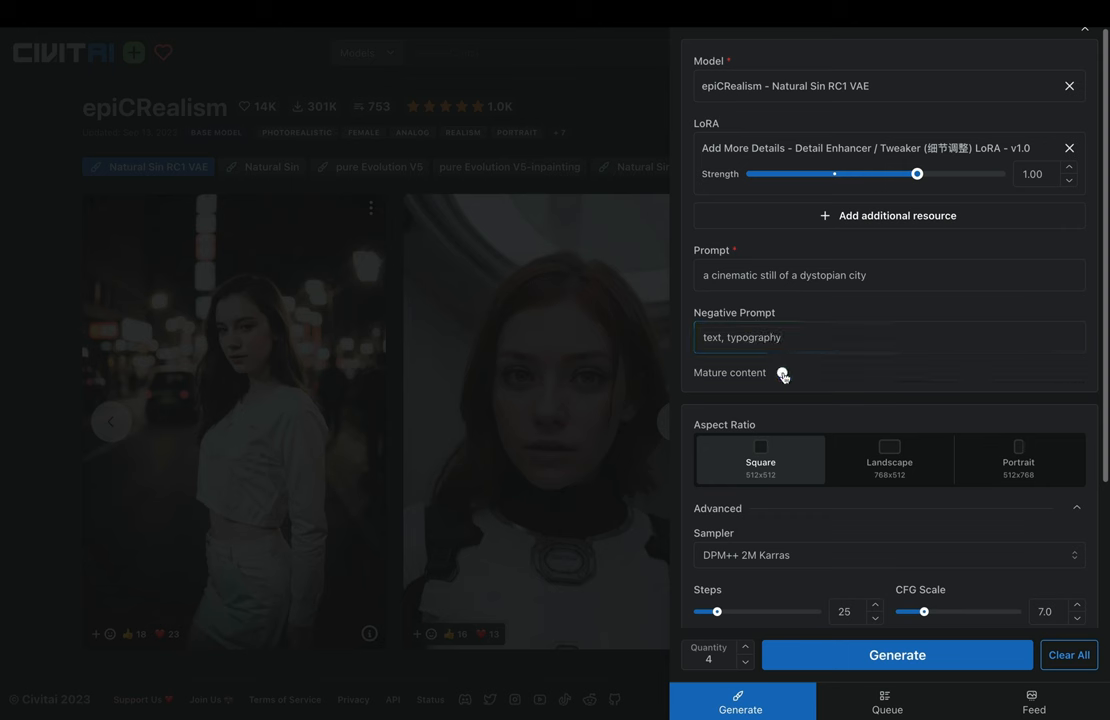
click(789, 372)
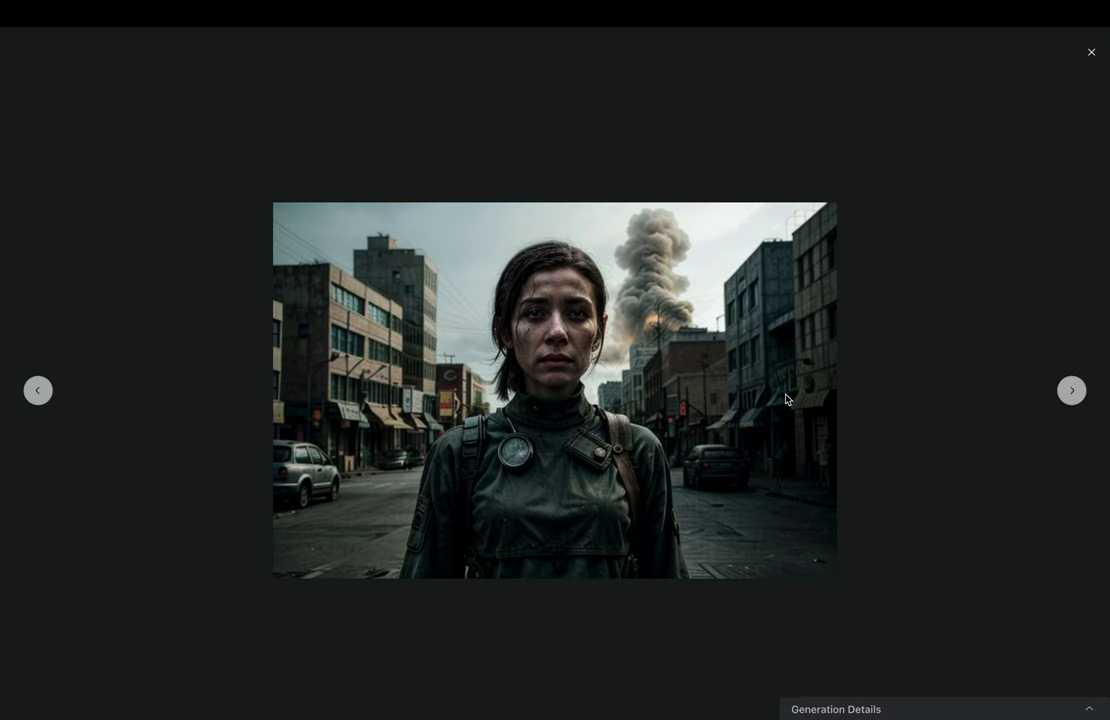
right_click(785, 395)
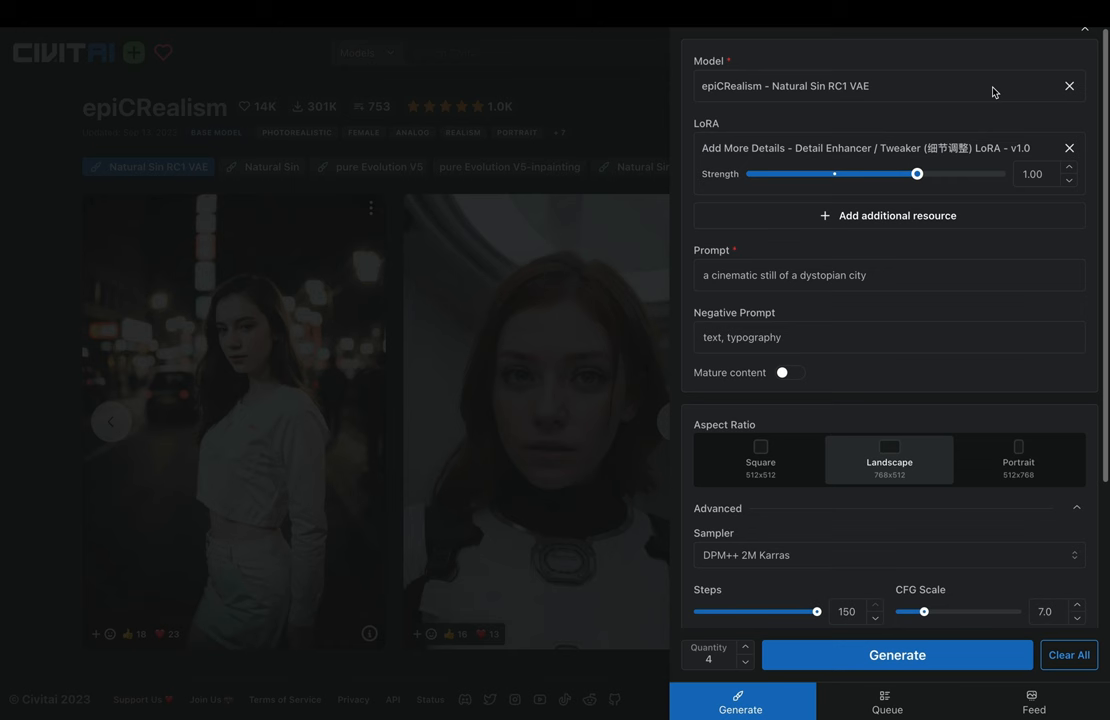
Step: Leave the generation panel and browse the models grid past checkpoints like Deliberate
click(1065, 85)
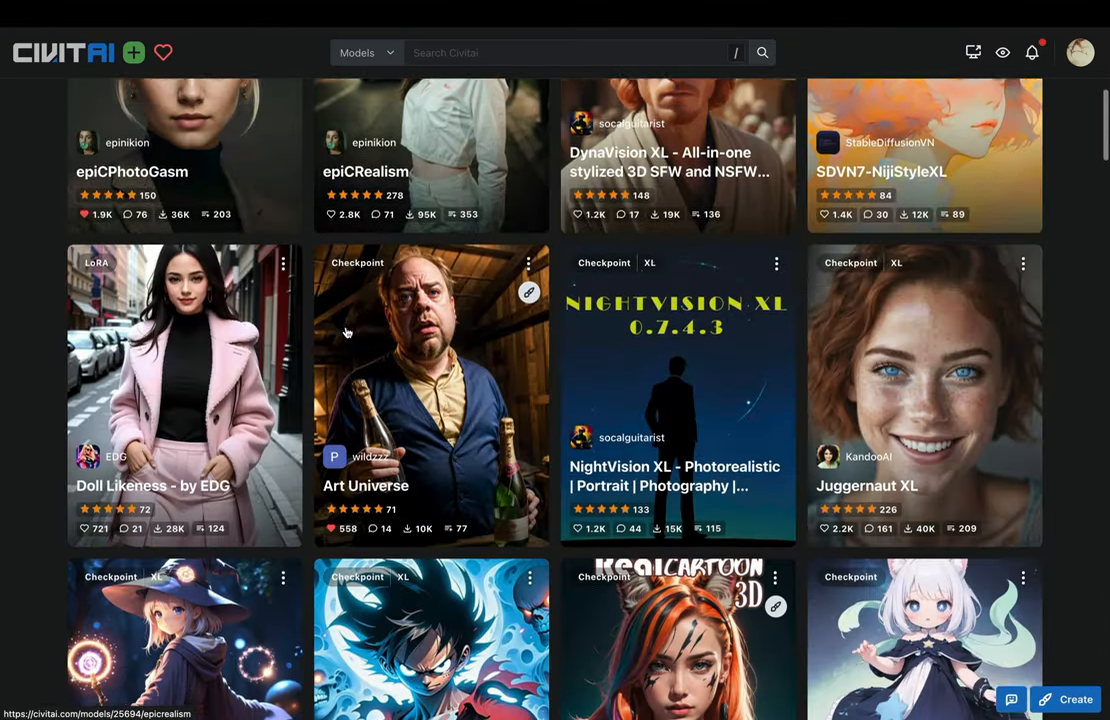
scroll(down, 3)
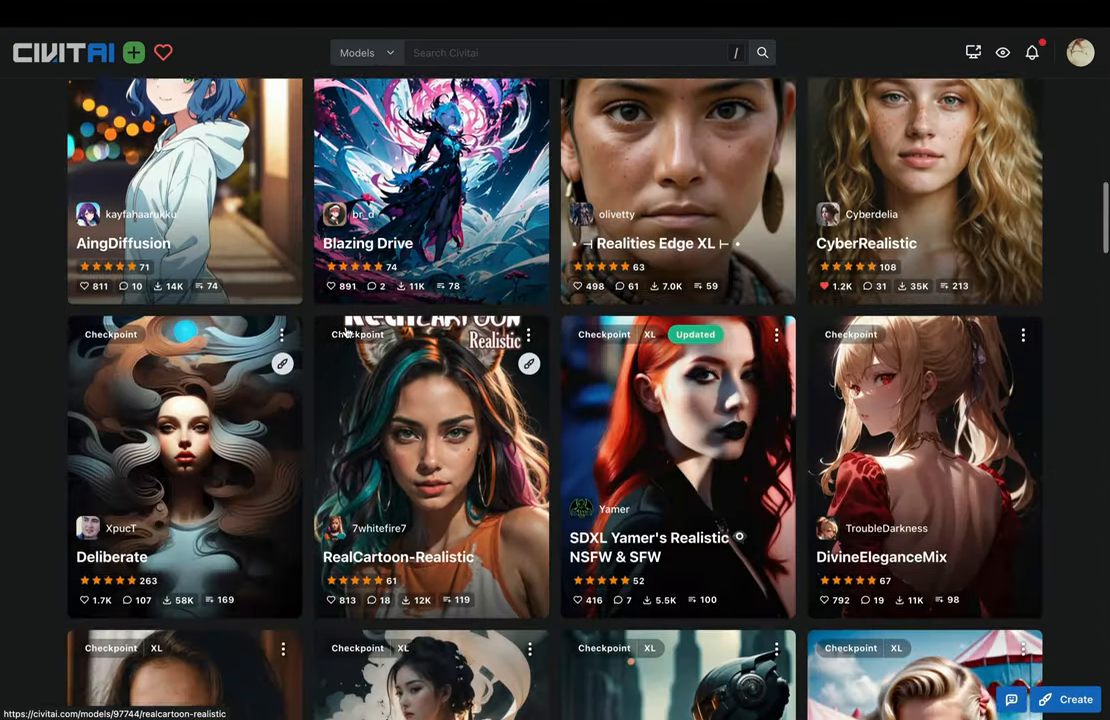